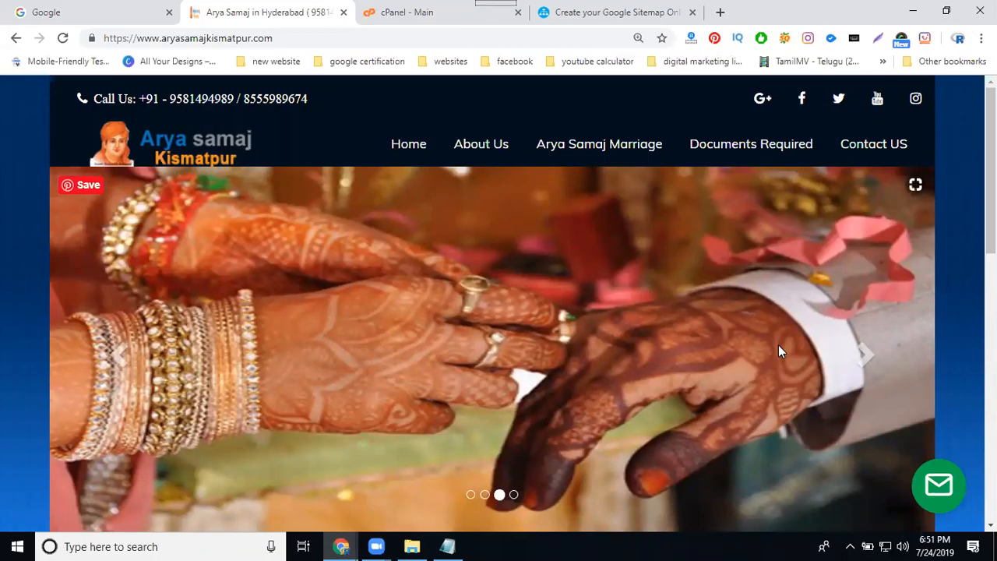
mouse_move(511, 132)
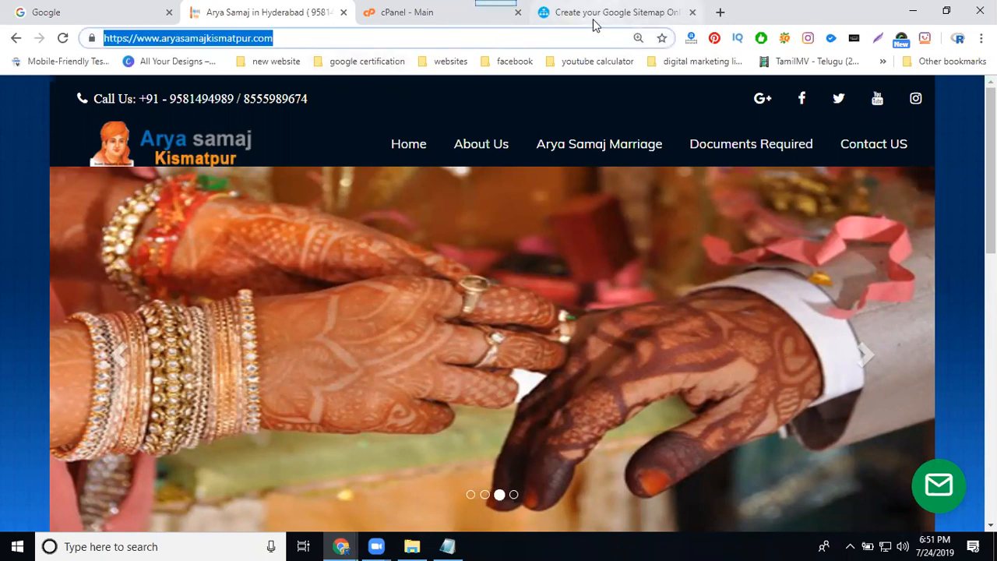
left_click(615, 12)
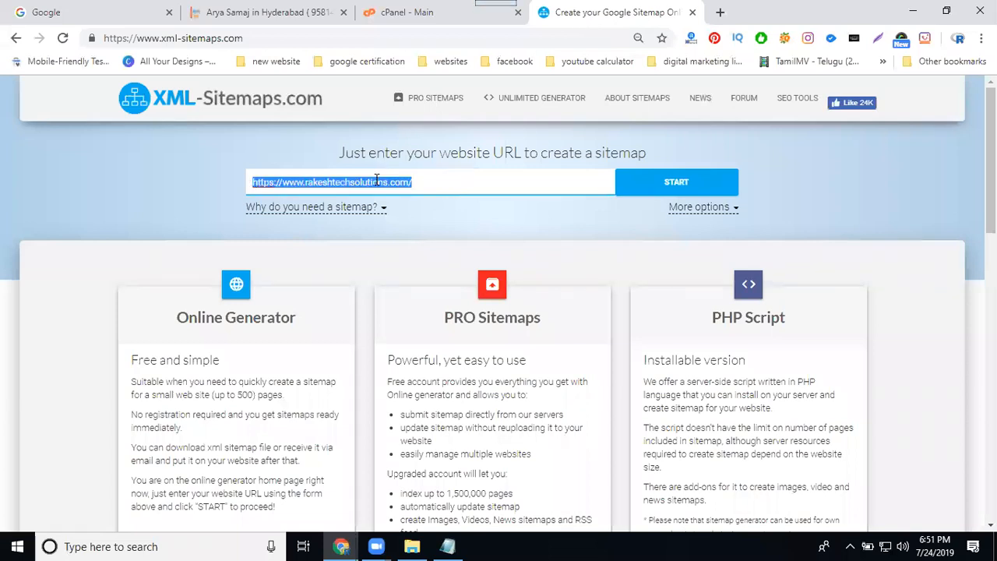
type("https://www.aryasamajkismatpur.com/")
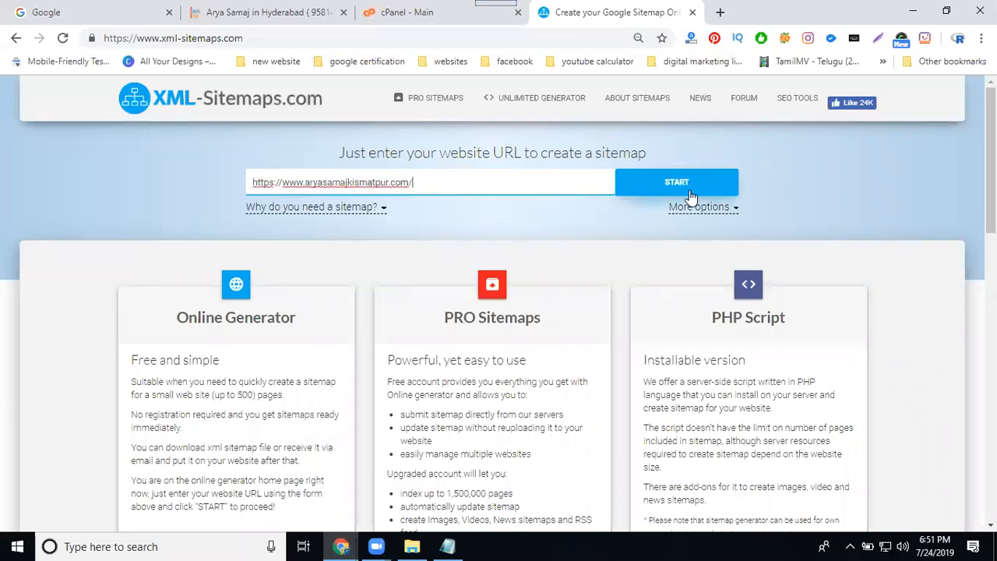
left_click(699, 205)
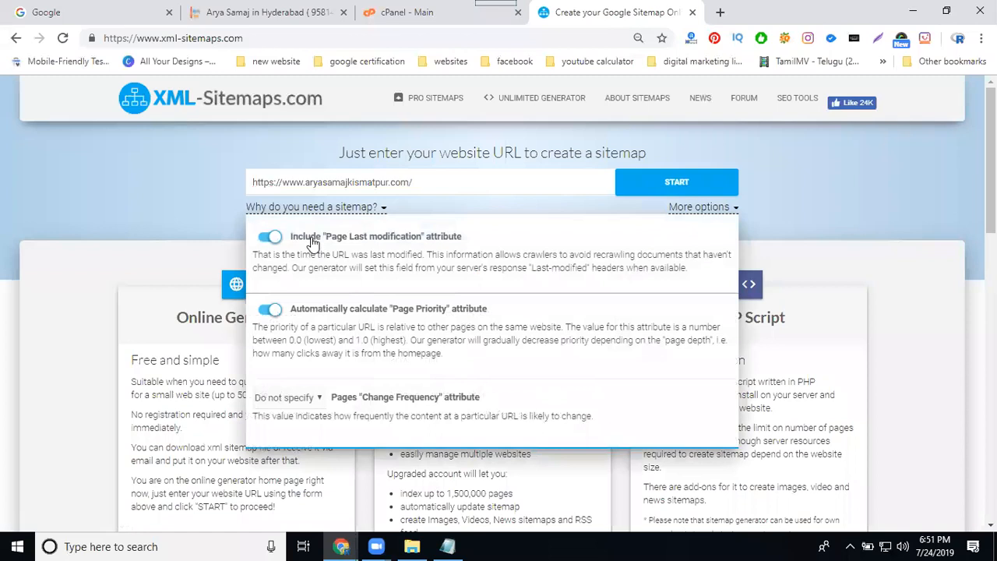
mouse_move(305, 304)
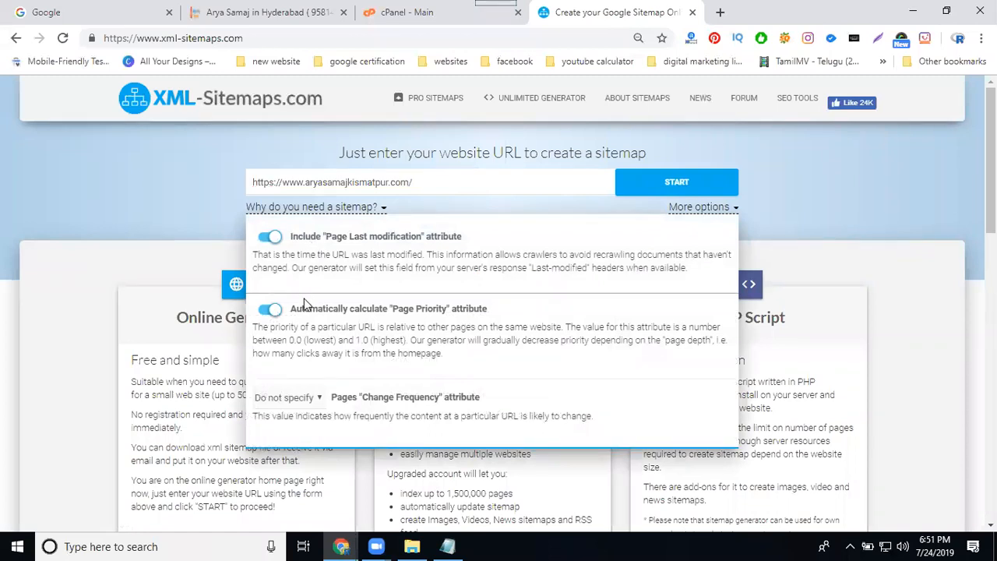
left_click(287, 397)
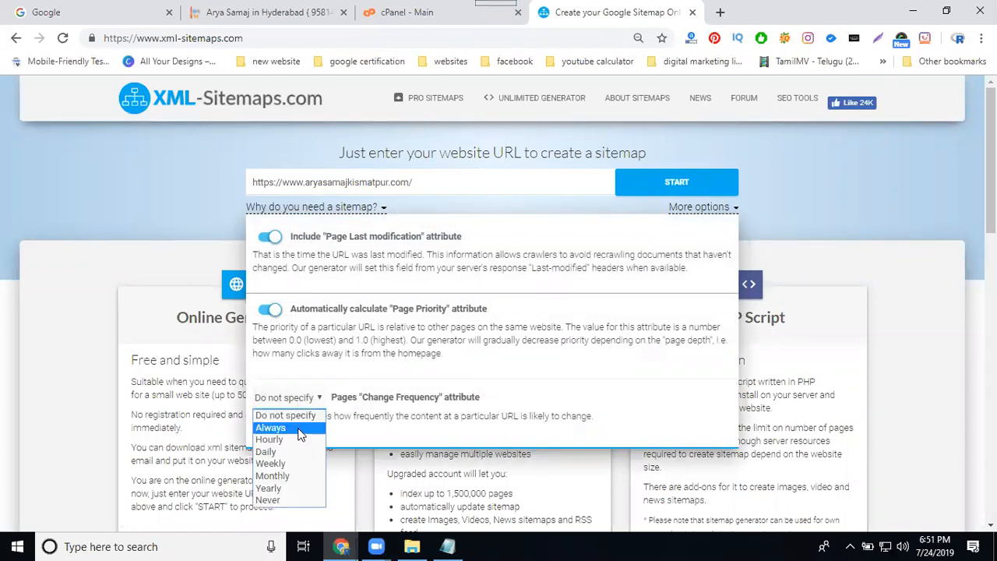
left_click(676, 180)
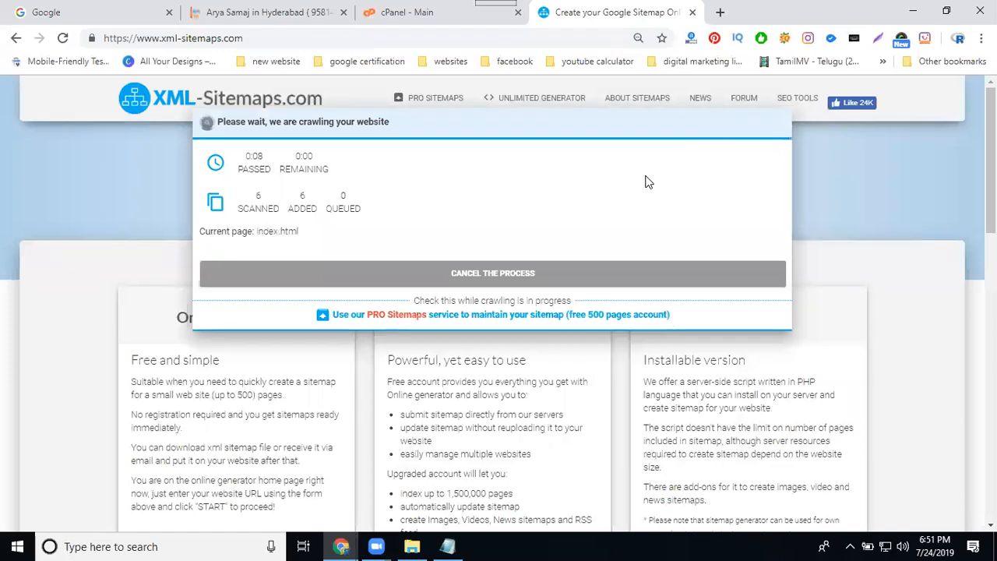
mouse_move(411, 226)
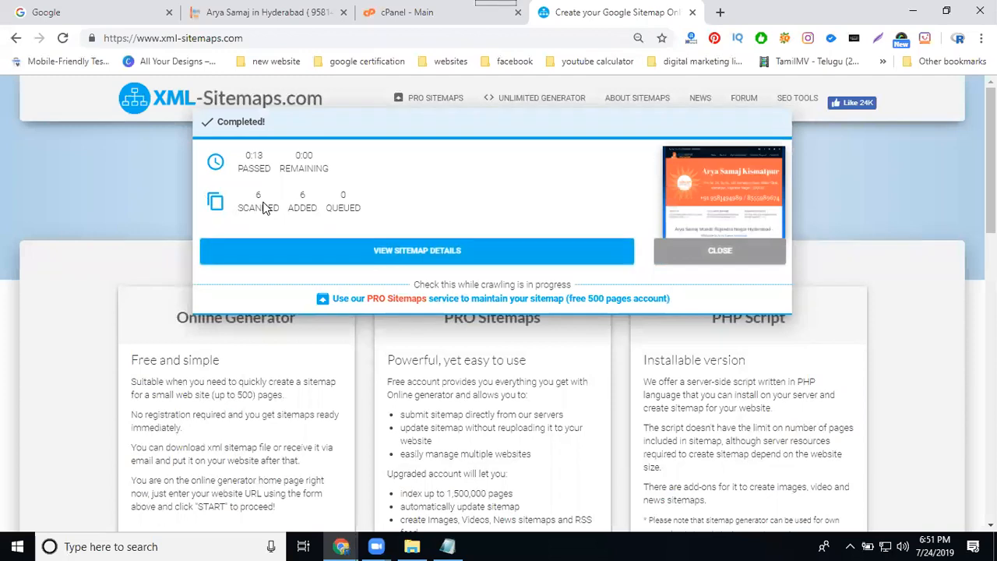
Step: Start the crawl and bring up the generated six-page sitemap's details
left_click(417, 249)
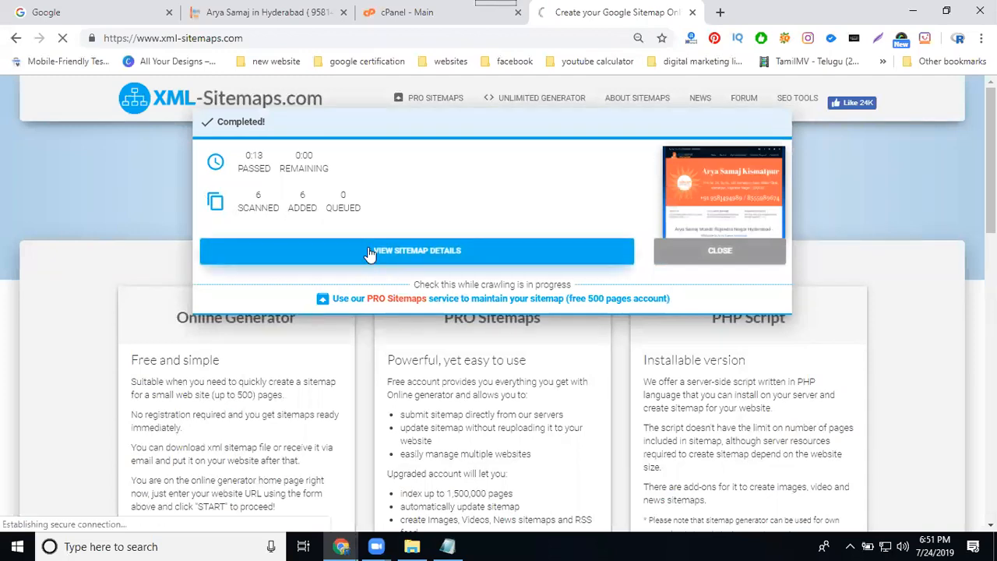
left_click(418, 249)
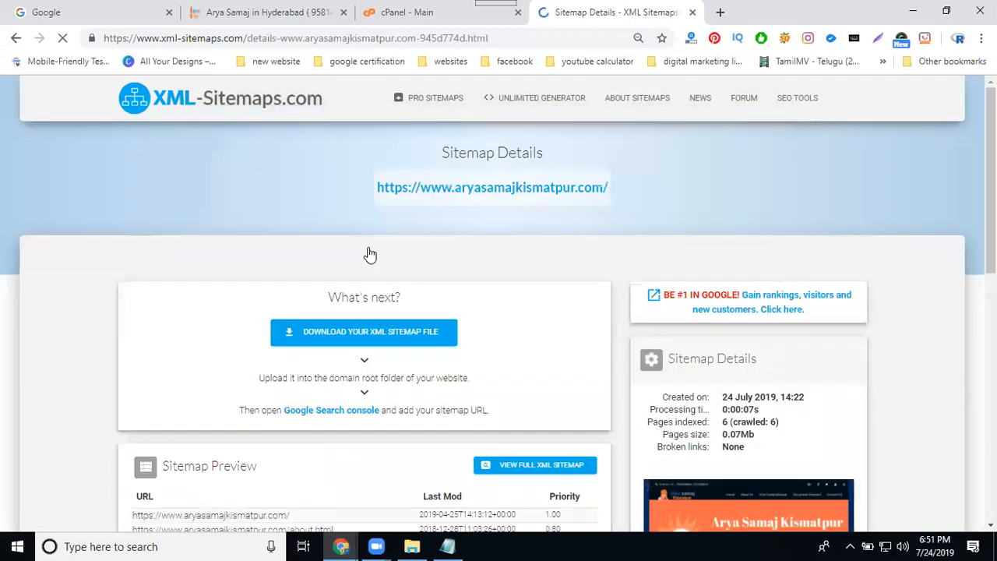
left_click(411, 545)
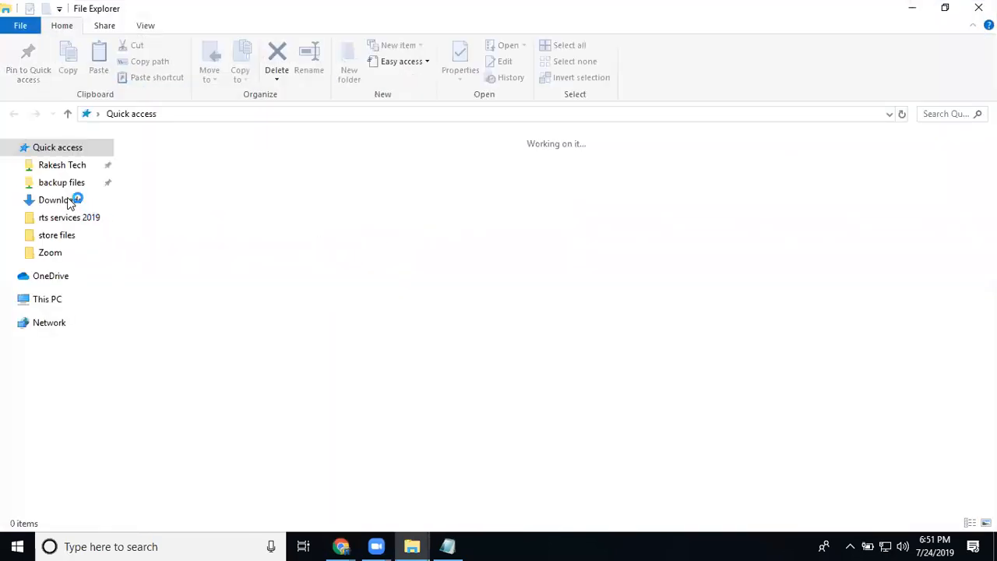
Step: Permanently delete the old sitemap XML from Downloads and dismiss File Explorer
left_click(59, 199)
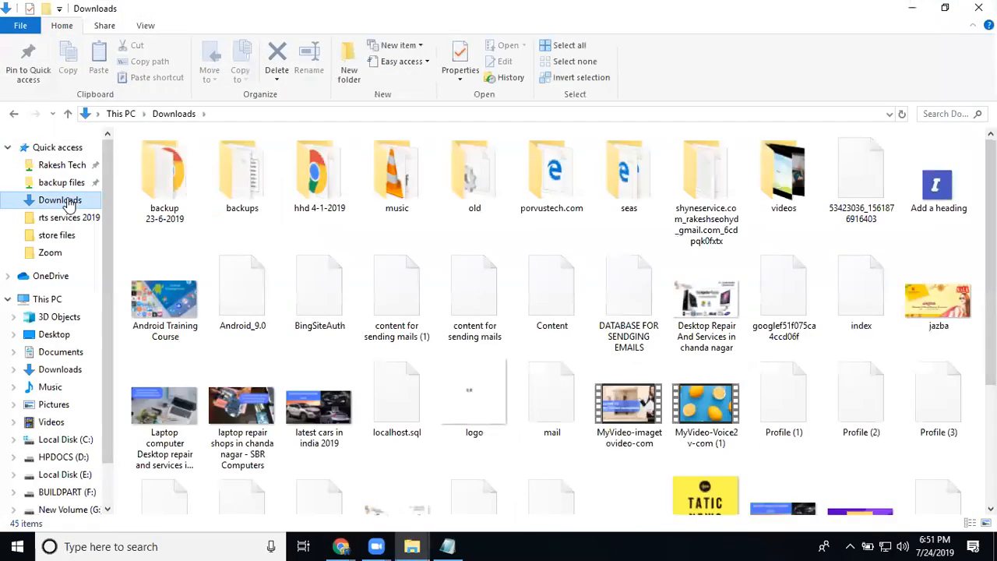
scroll("down", 3)
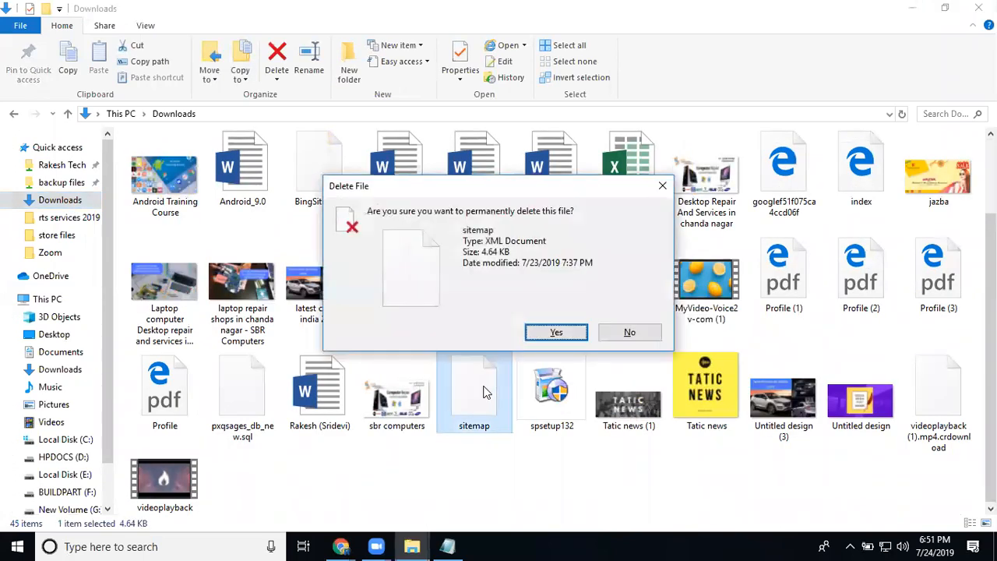
left_click(555, 332)
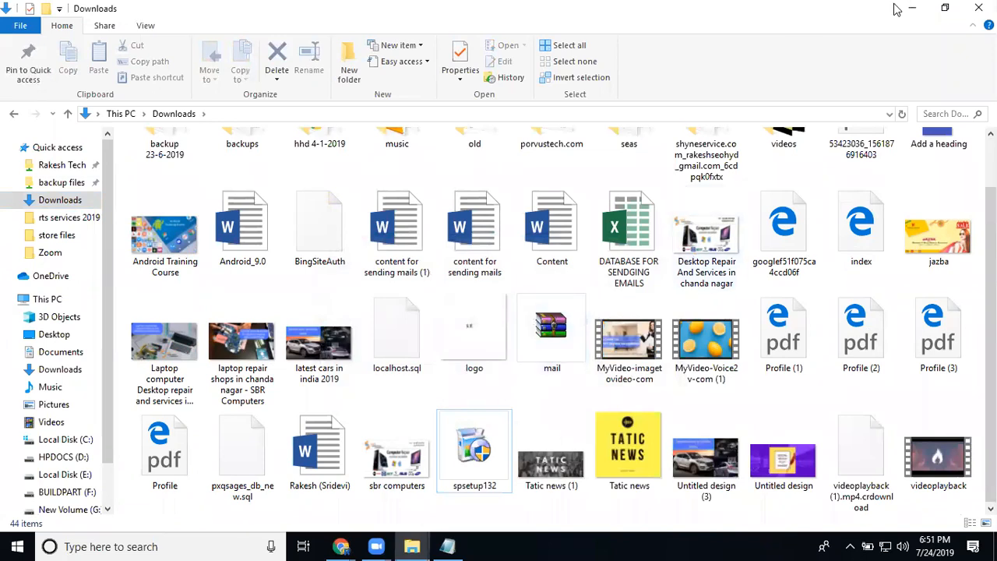
left_click(342, 545)
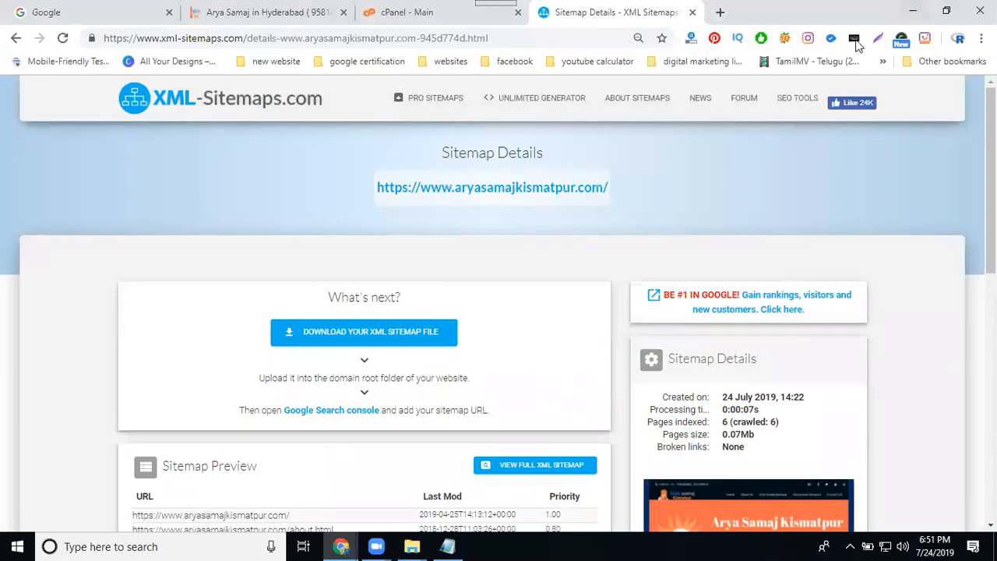
Step: Download the new sitemap.xml and switch to the cPanel main page
left_click(364, 330)
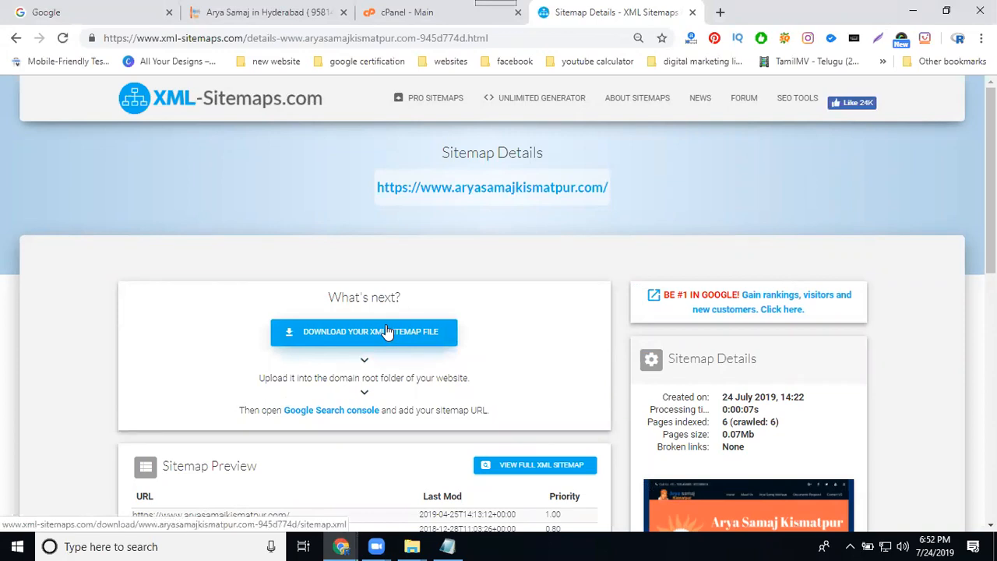
left_click(365, 330)
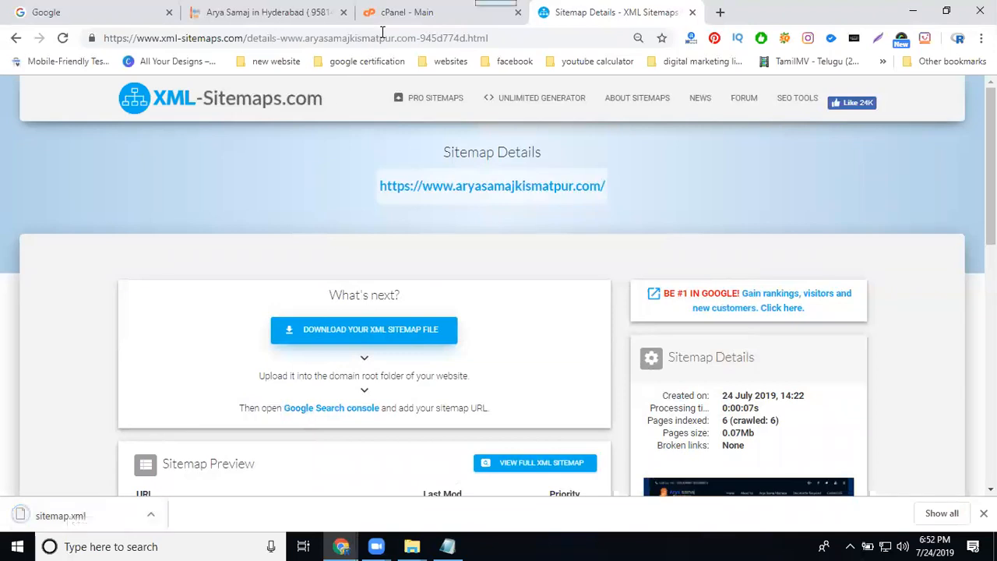
left_click(407, 12)
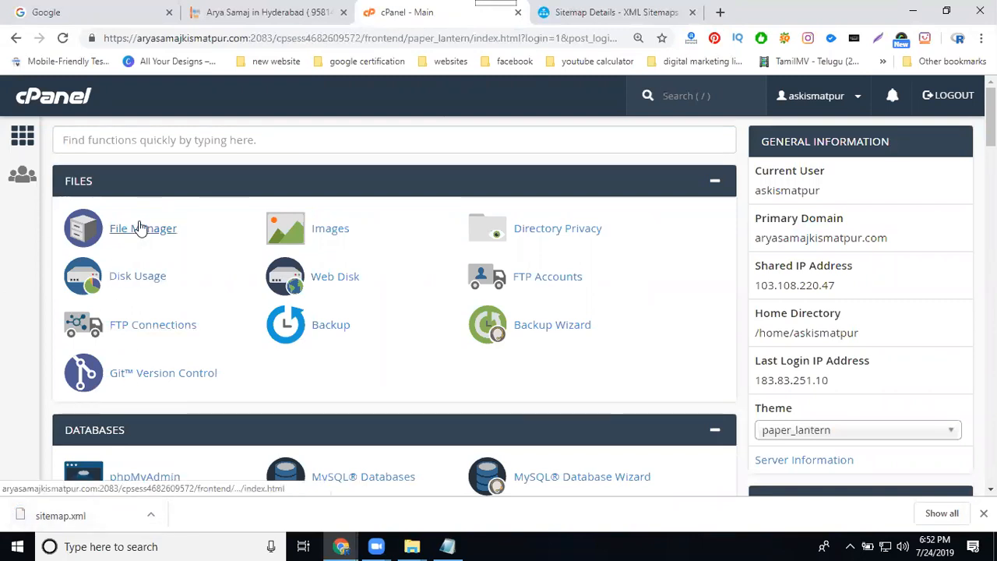
Step: Go into File Manager and enter the public_html folder
left_click(144, 227)
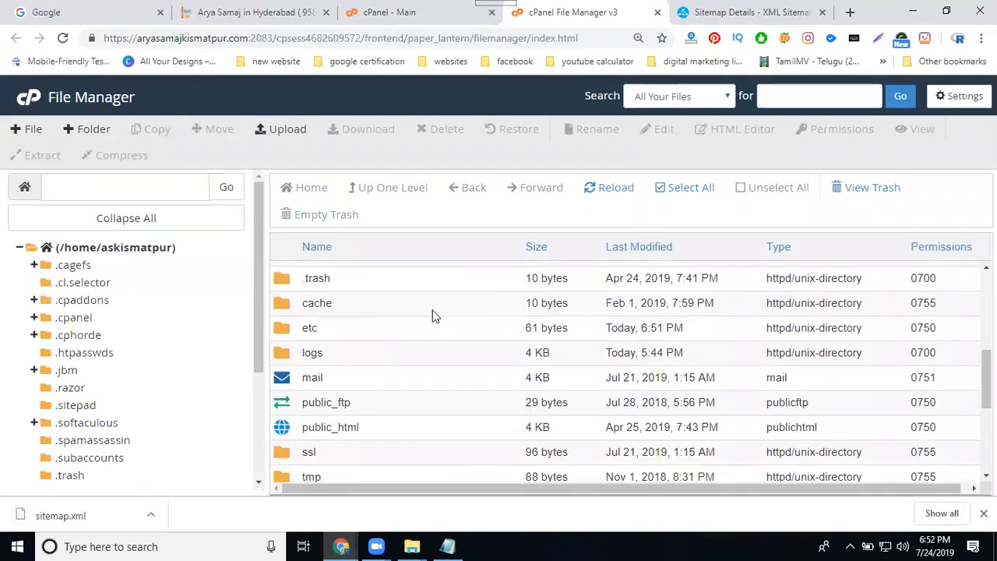
double_click(330, 427)
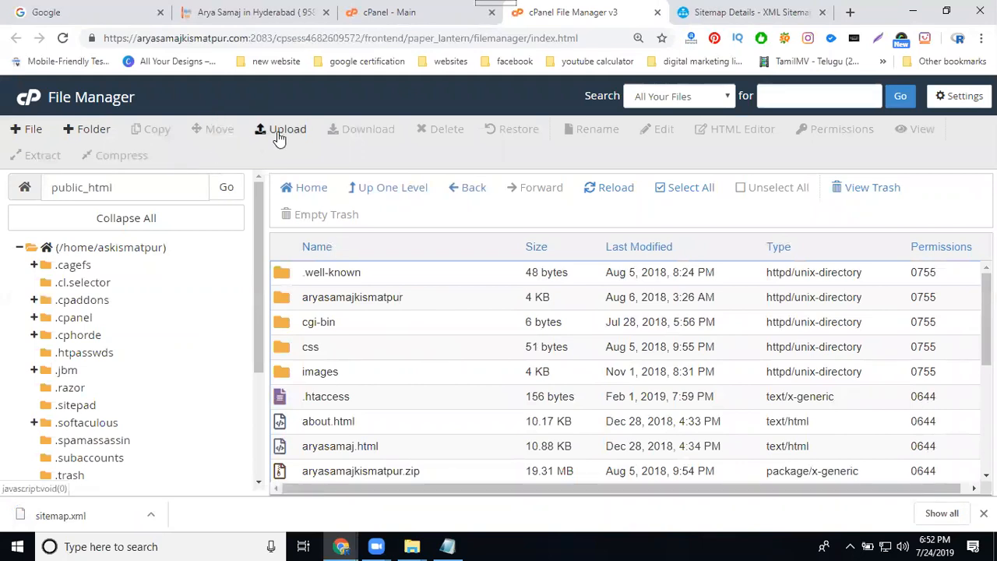
Step: Upload sitemap.xml from Downloads, overwriting the existing copy, then return to the live site
left_click(287, 127)
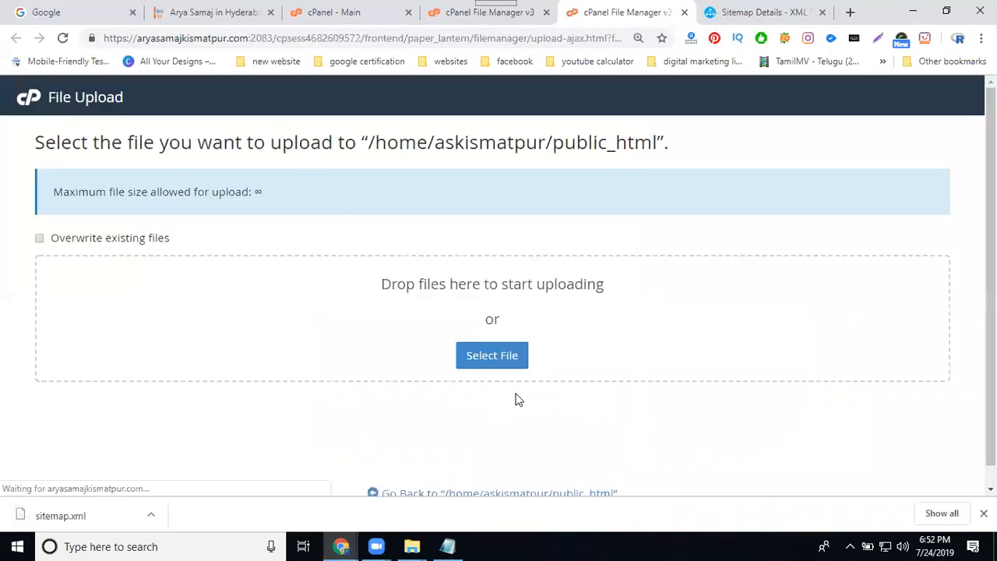
mouse_move(492, 355)
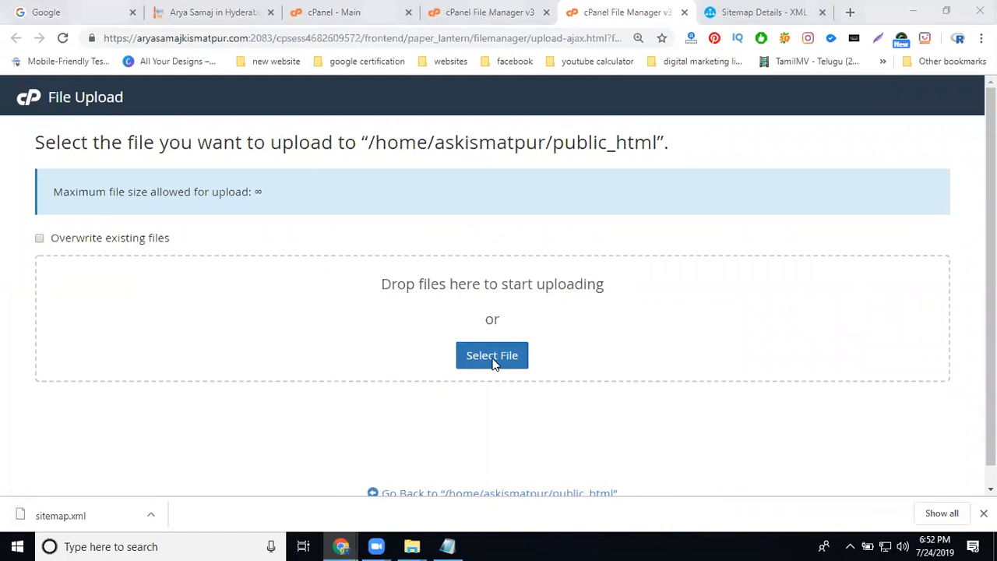
left_click(492, 355)
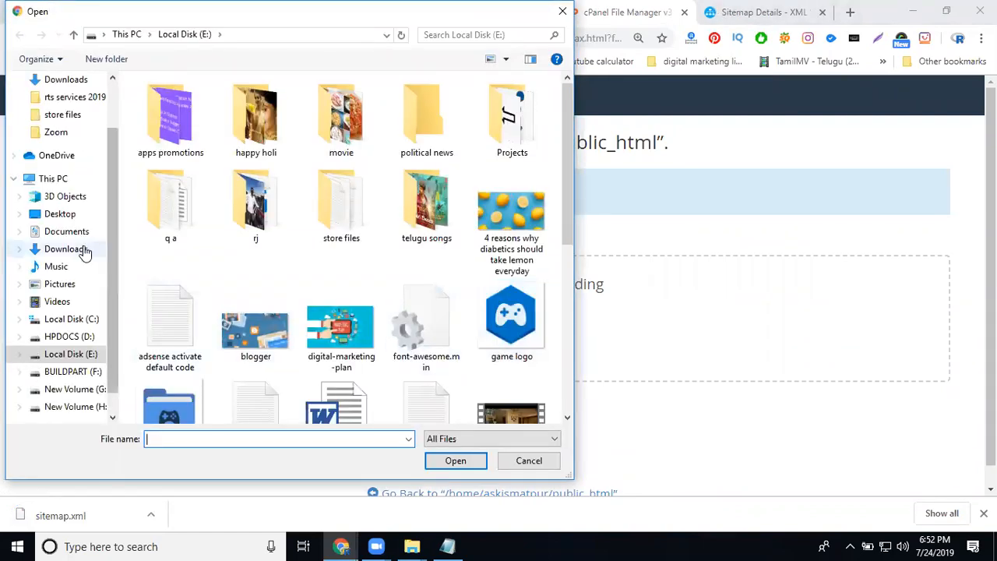
left_click(66, 249)
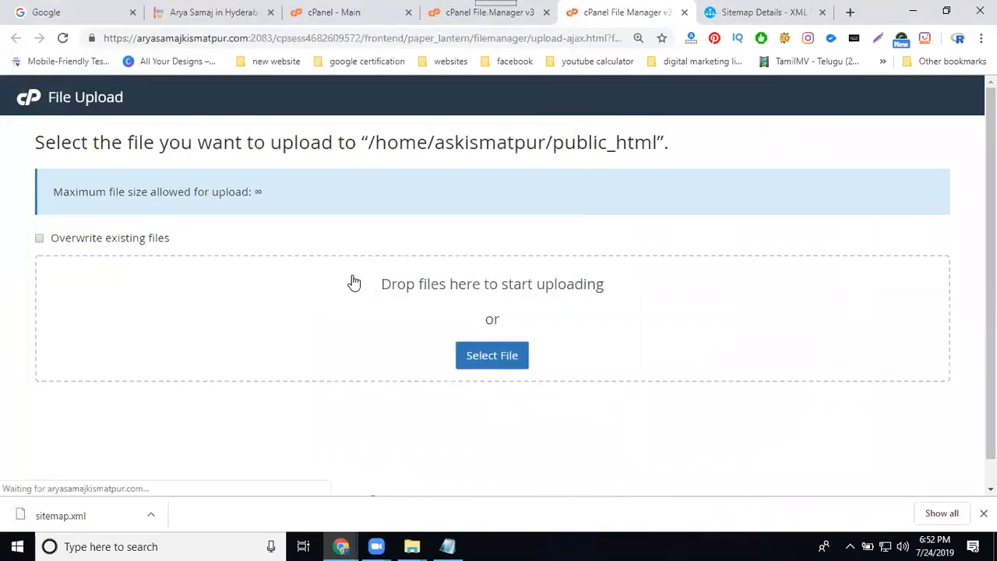
left_click(492, 355)
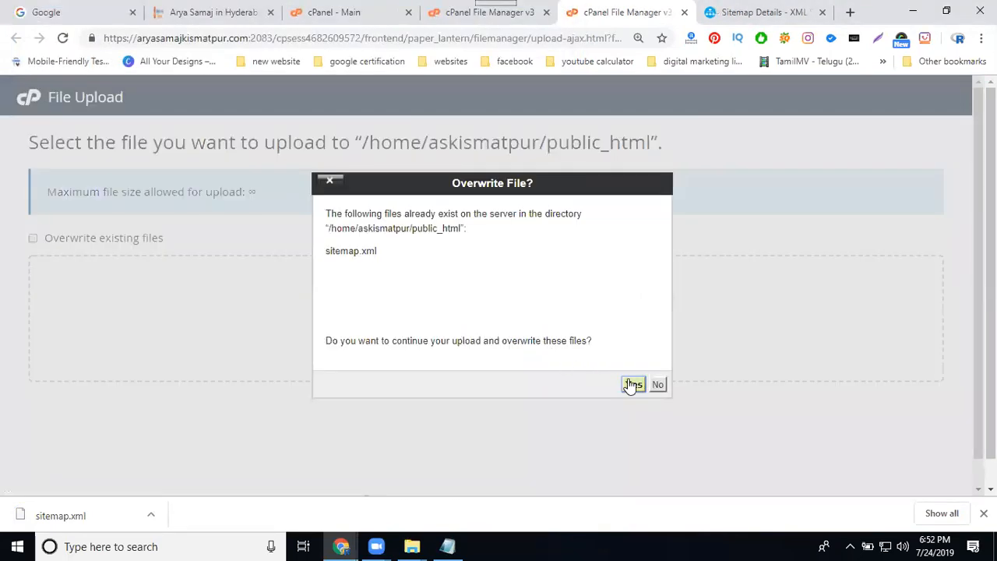
left_click(632, 384)
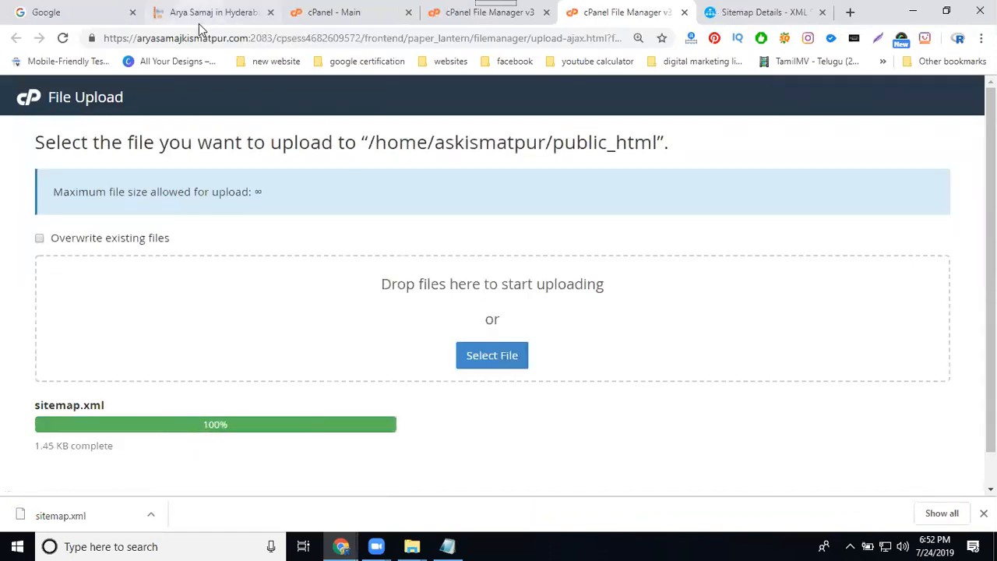
left_click(212, 12)
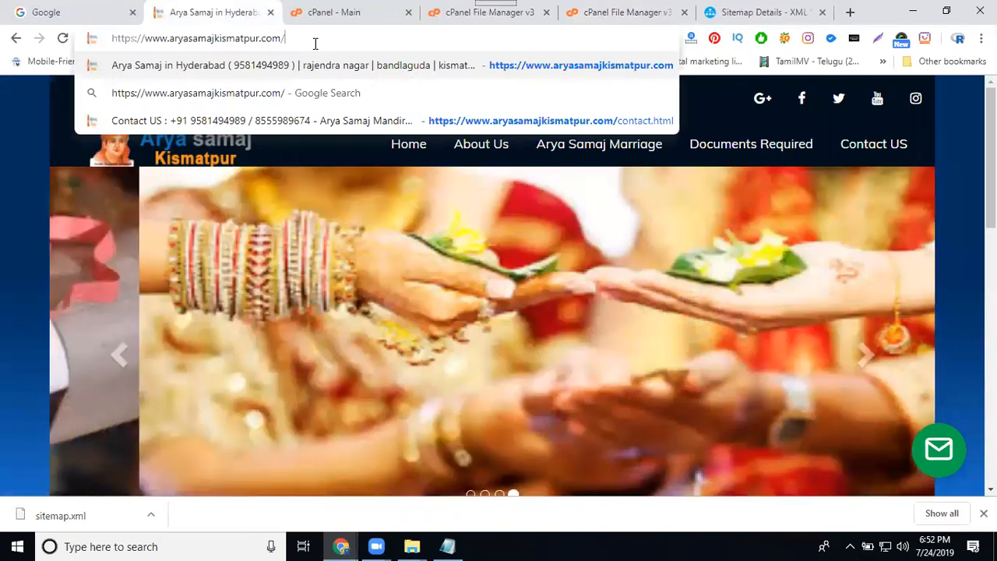
Step: Load aryasamajkismatpur.com/sitemap.xml and check the home page's 2019-04-25 lastmod date
type("sitemap.xml")
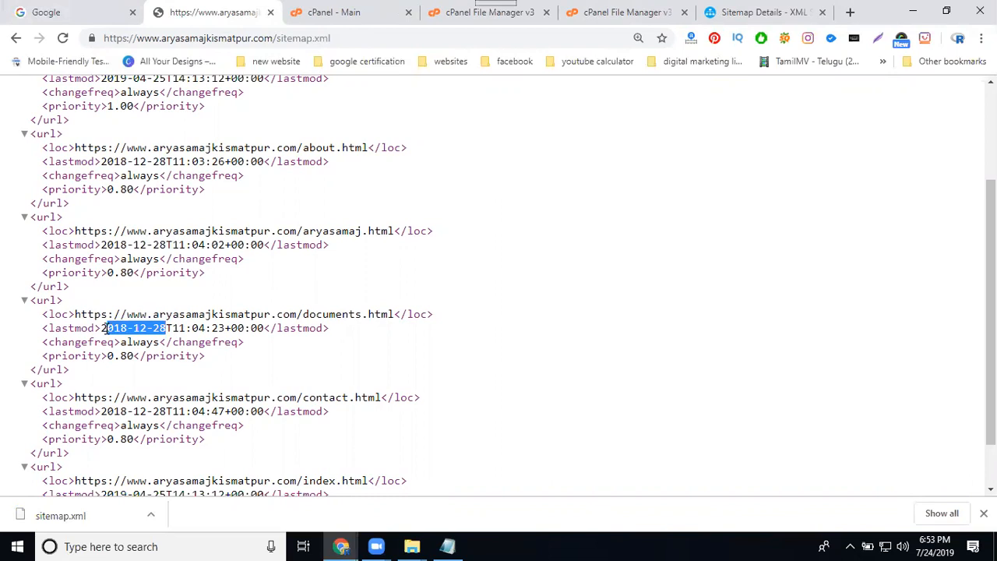
scroll("up", 3)
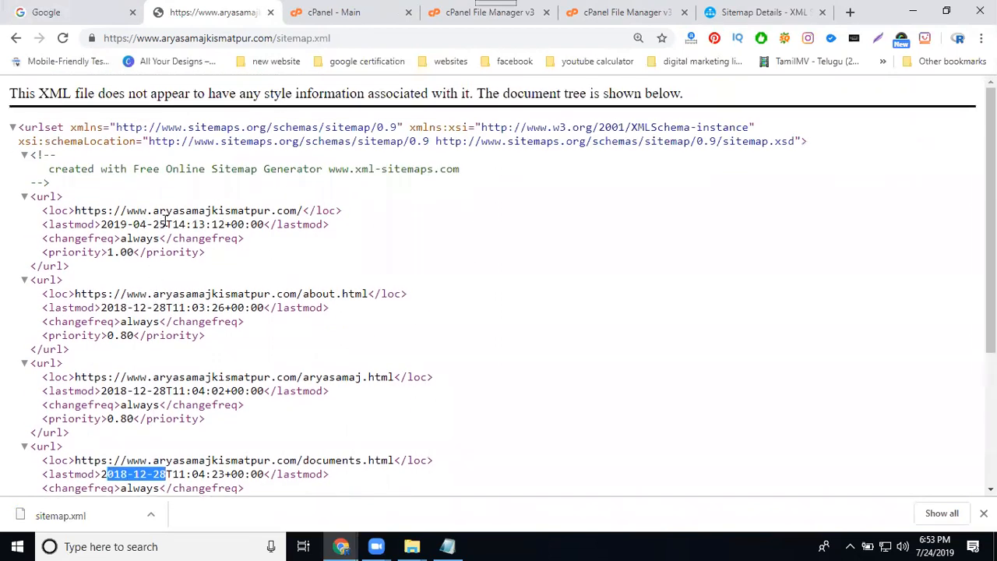
double_click(134, 224)
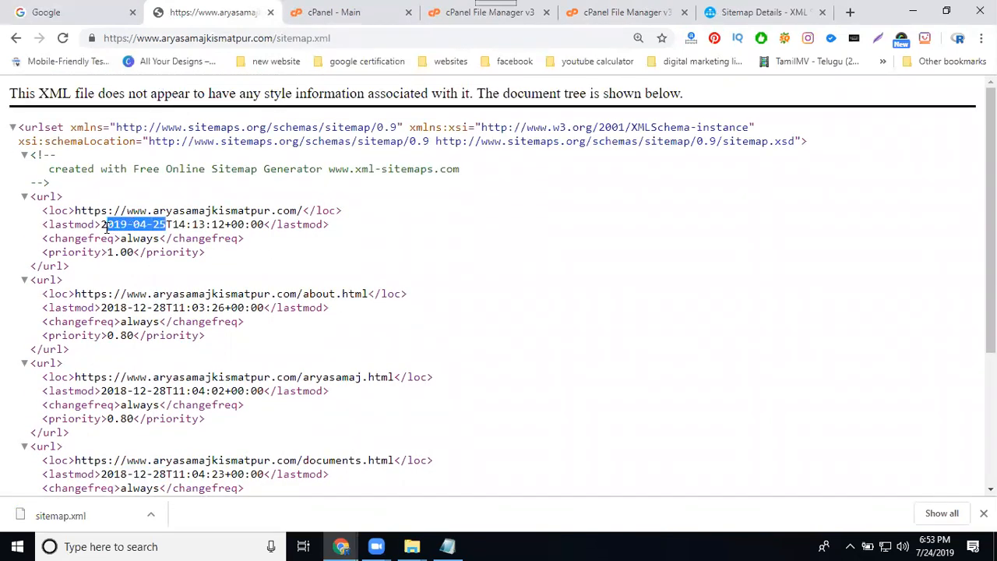
scroll("down", 3)
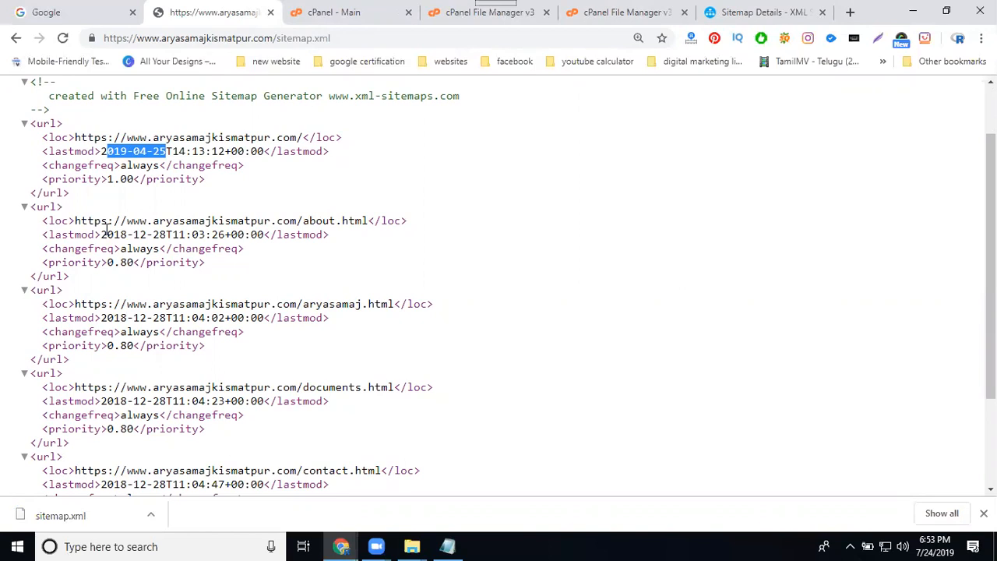
mouse_move(611, 447)
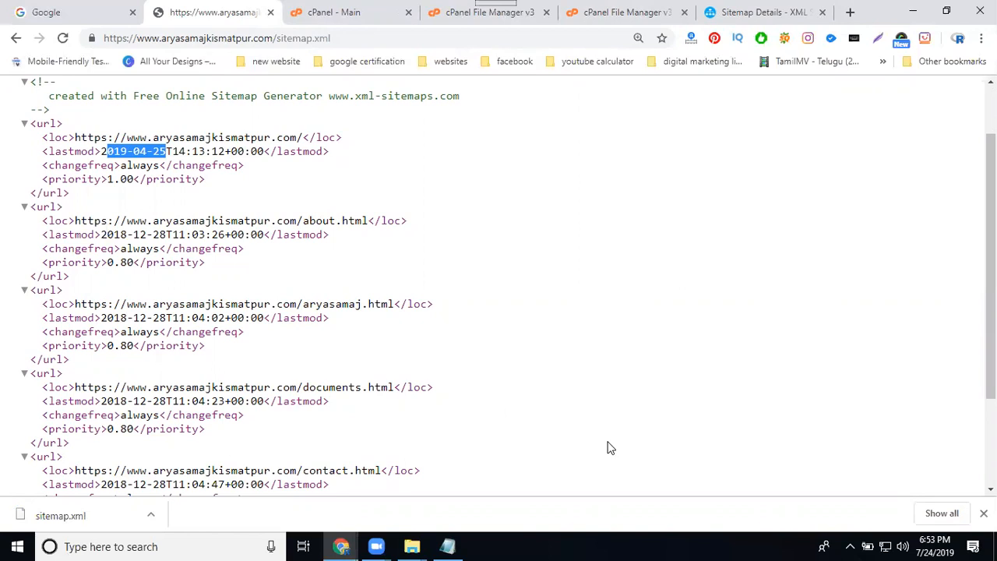